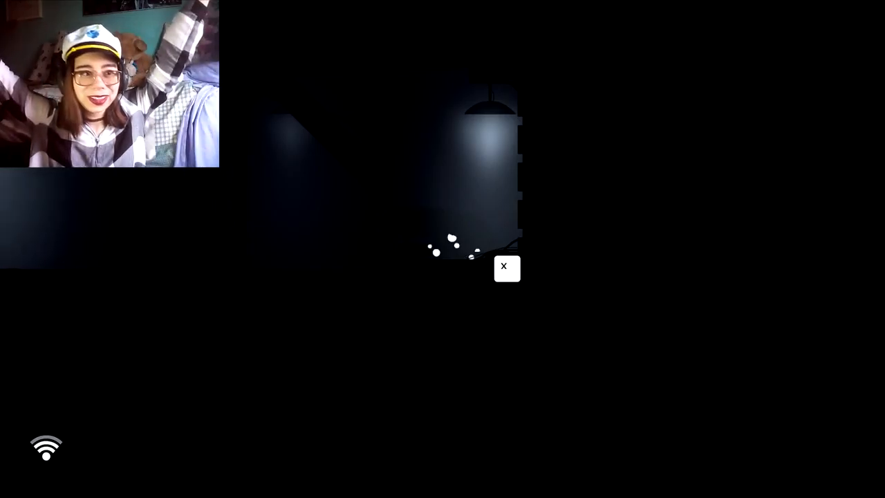
Step: Interact with the spot beneath the hanging lamp, revealing the six-letter word puzzle
{"action": "left_click", "coordinate": [506, 268]}
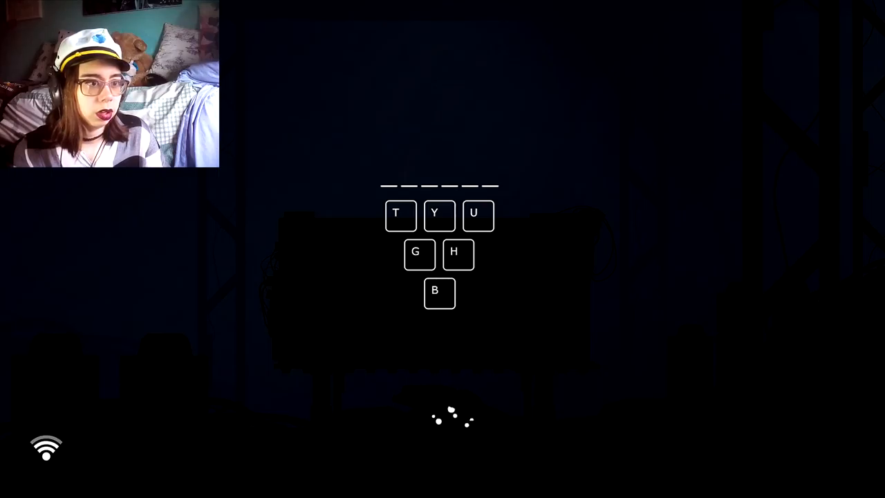
Step: Enter the letter U into the T Y U G H B sequence puzzle
{"action": "key", "text": "u"}
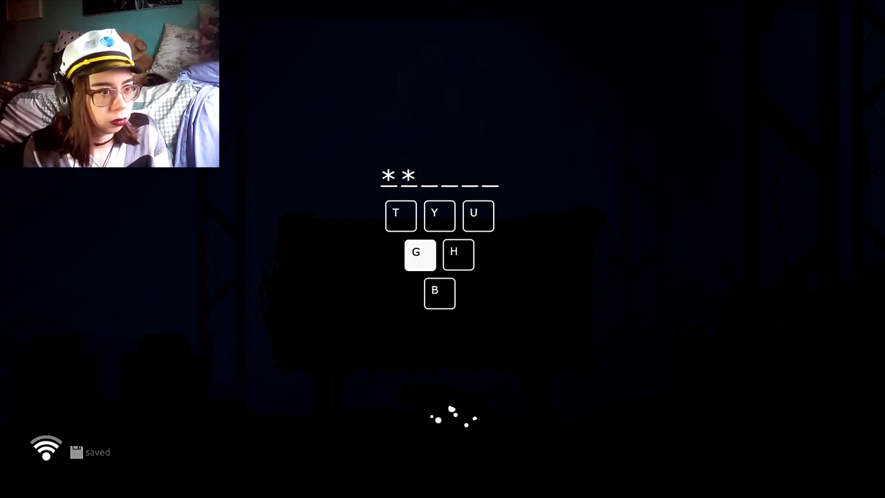
Step: Enter the next letter, then re-enter the first letter after the sequence resets
{"action": "left_click", "coordinate": [419, 254]}
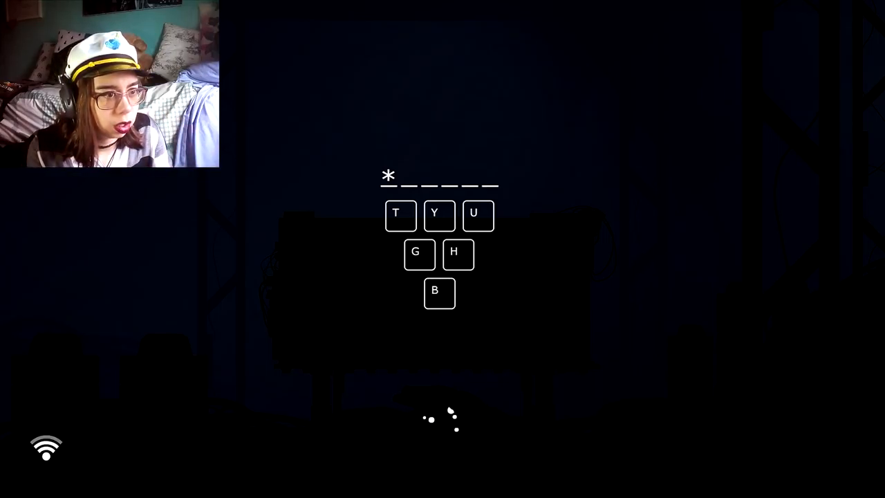
{"action": "left_click", "coordinate": [440, 294]}
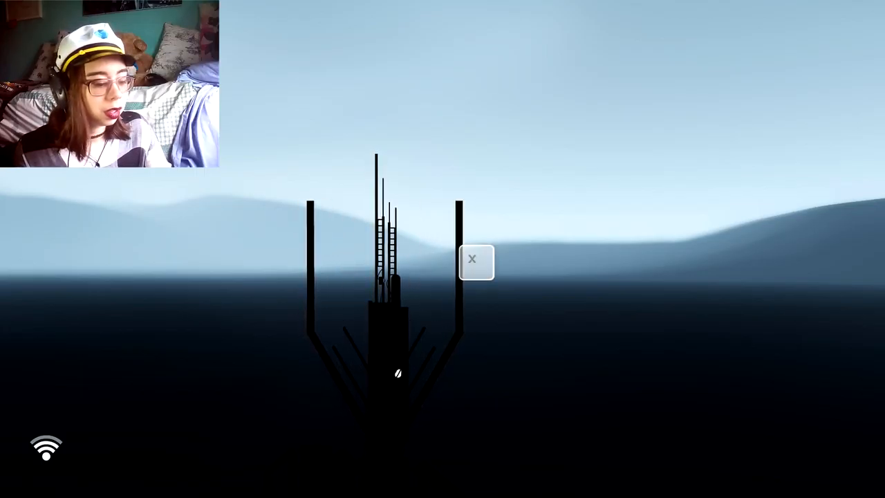
Step: Use the interact prompt at the tower to raise taller antenna masts
{"action": "left_click", "coordinate": [477, 261]}
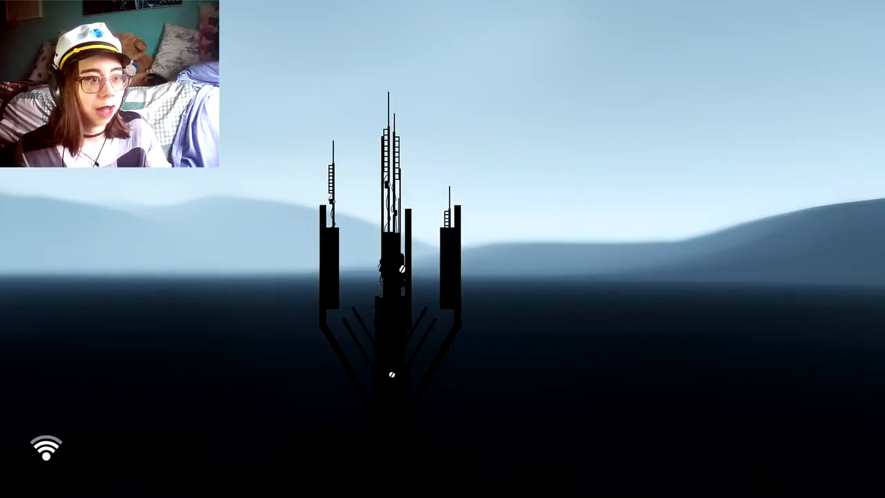